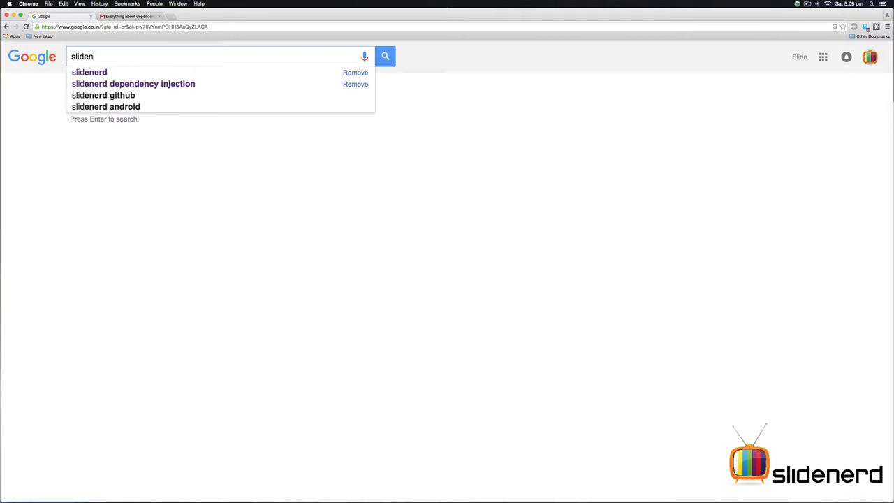
Search Google for 'slidenerd dependency injection' from the suggestions
{"action": "left_click", "coordinate": [133, 84]}
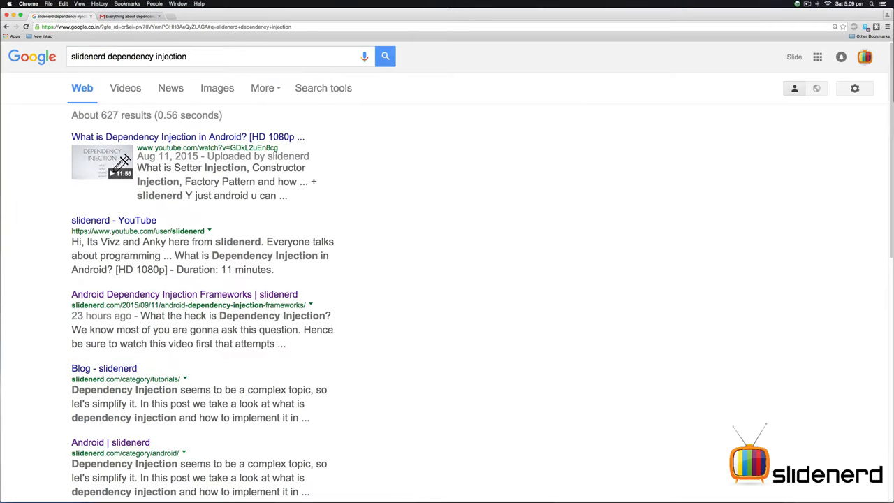
{"action": "mouse_move", "coordinate": [184, 293]}
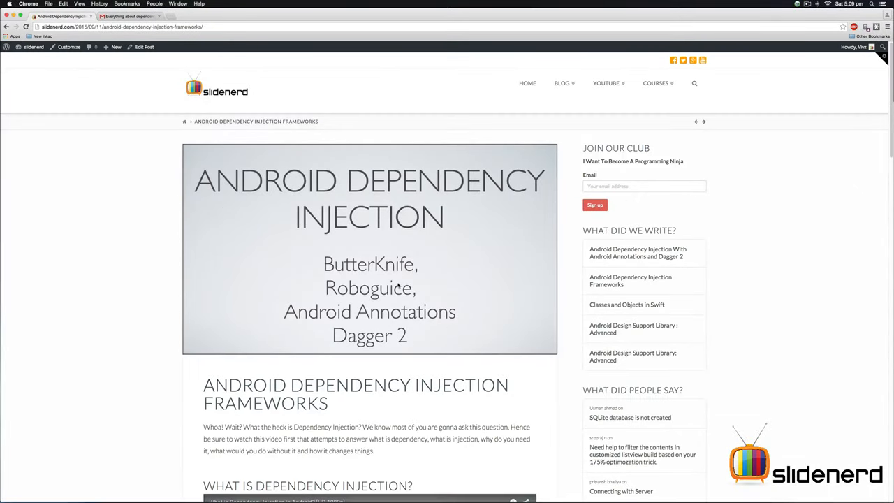
{"action": "scroll", "scroll_direction": "down", "scroll_amount": 3}
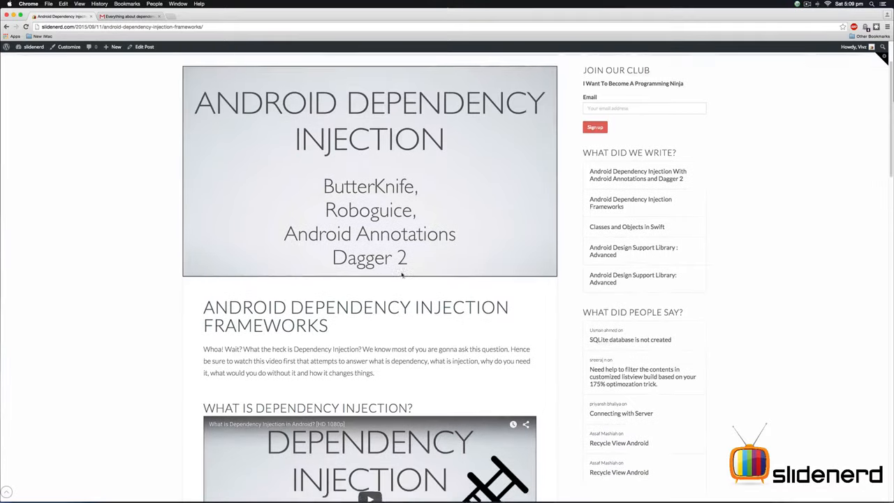
{"action": "scroll", "scroll_direction": "down", "scroll_amount": 3}
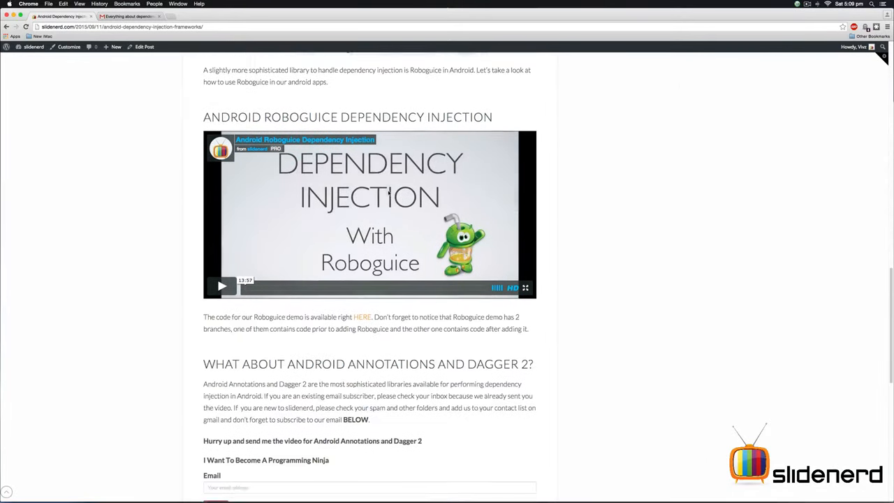
{"action": "scroll", "scroll_direction": "down", "scroll_amount": 3}
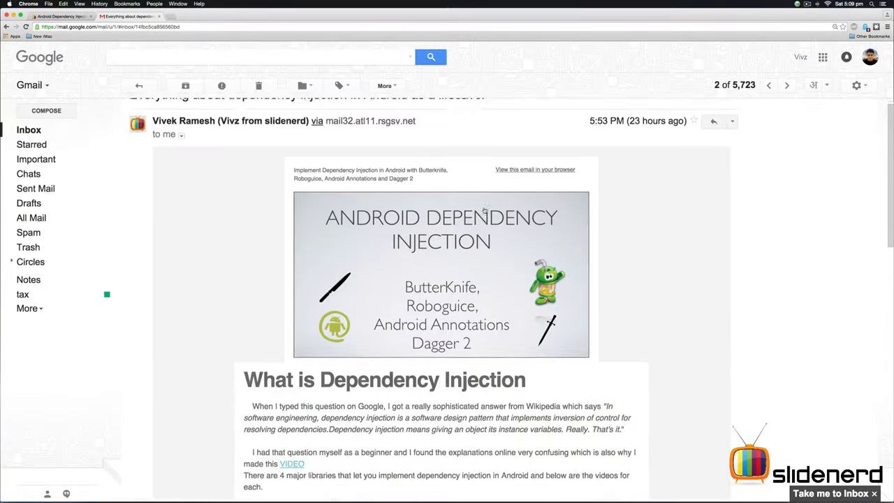
Scroll to the end of the email and open the 'RIGHT HERE' code link in a new tab
{"action": "scroll", "scroll_direction": "down", "scroll_amount": 3}
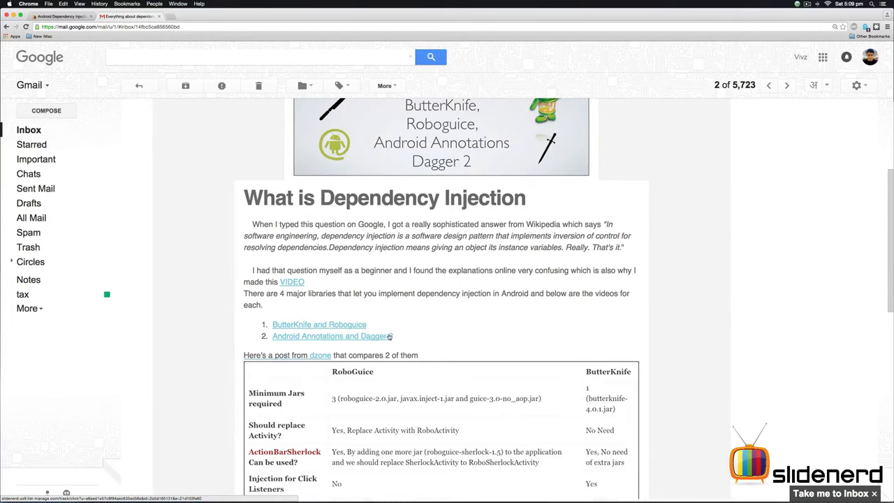
{"action": "scroll", "scroll_direction": "down", "scroll_amount": 3}
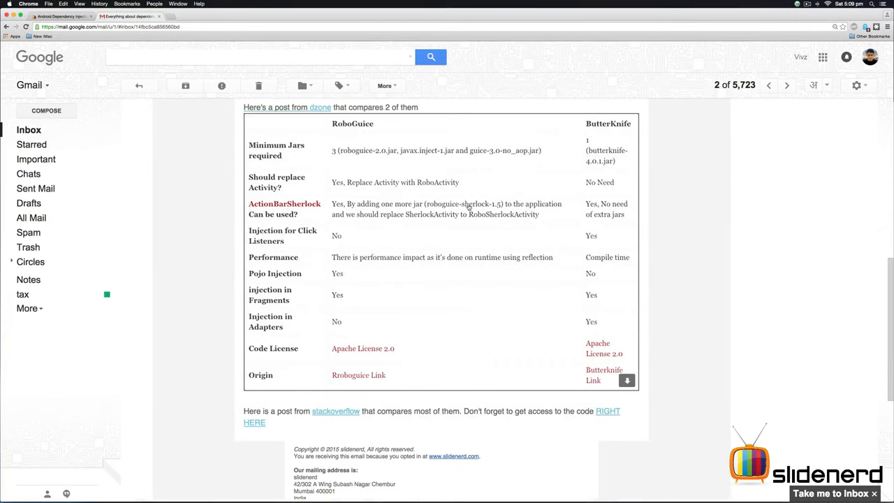
{"action": "scroll", "scroll_direction": "down", "scroll_amount": 3}
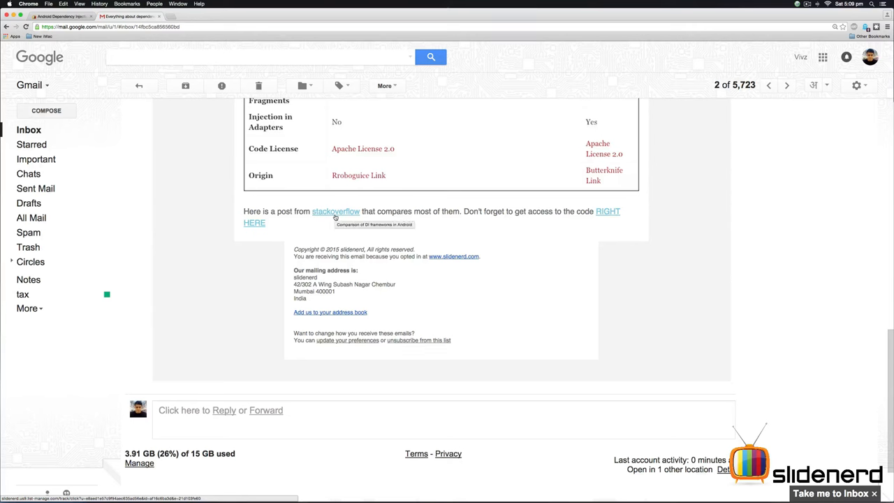
{"action": "right_click", "coordinate": [608, 211]}
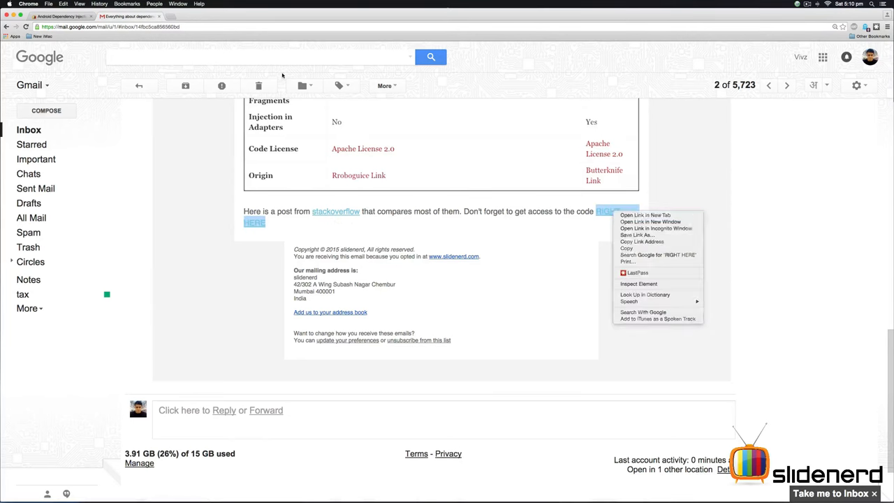
{"action": "left_click", "coordinate": [644, 215]}
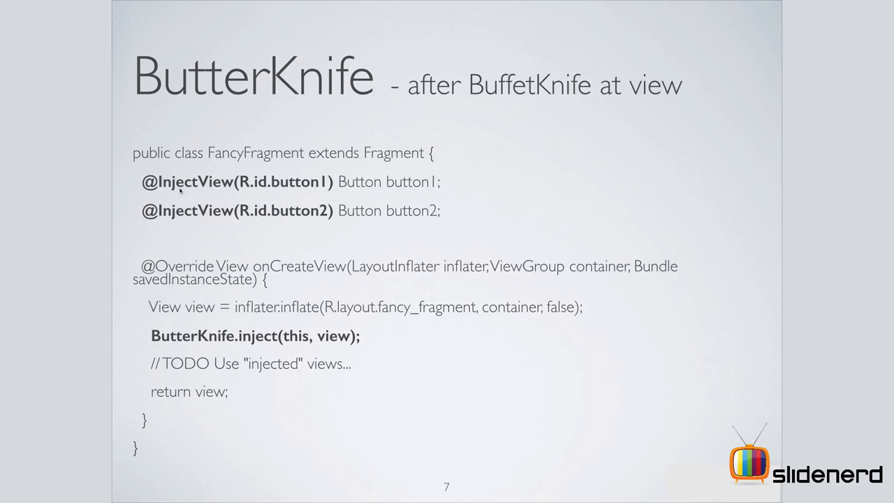
{"action": "mouse_move", "coordinate": [207, 347]}
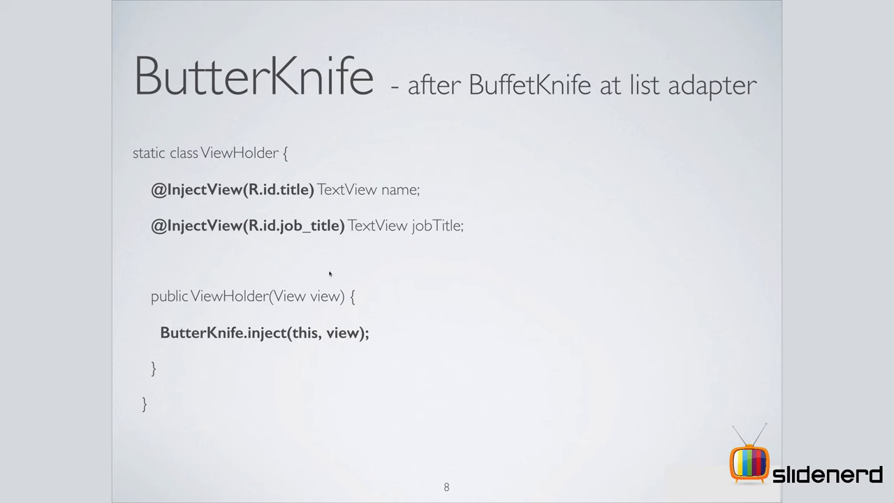
{"action": "mouse_move", "coordinate": [329, 296]}
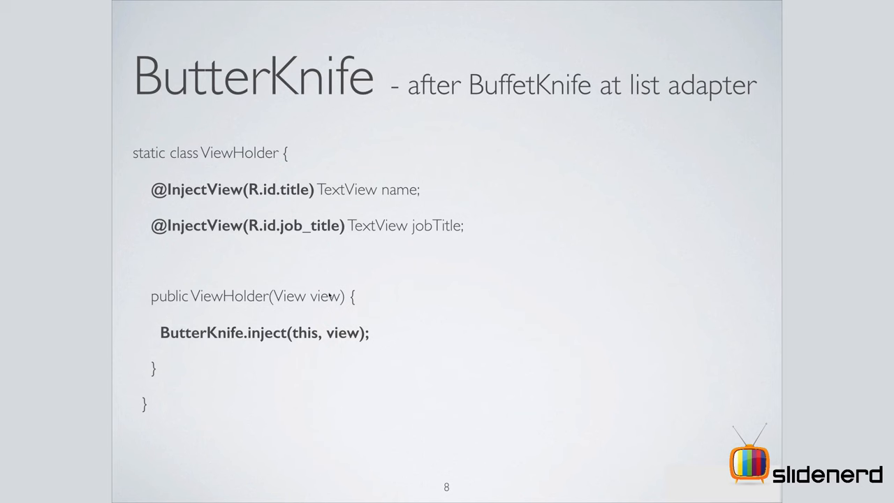